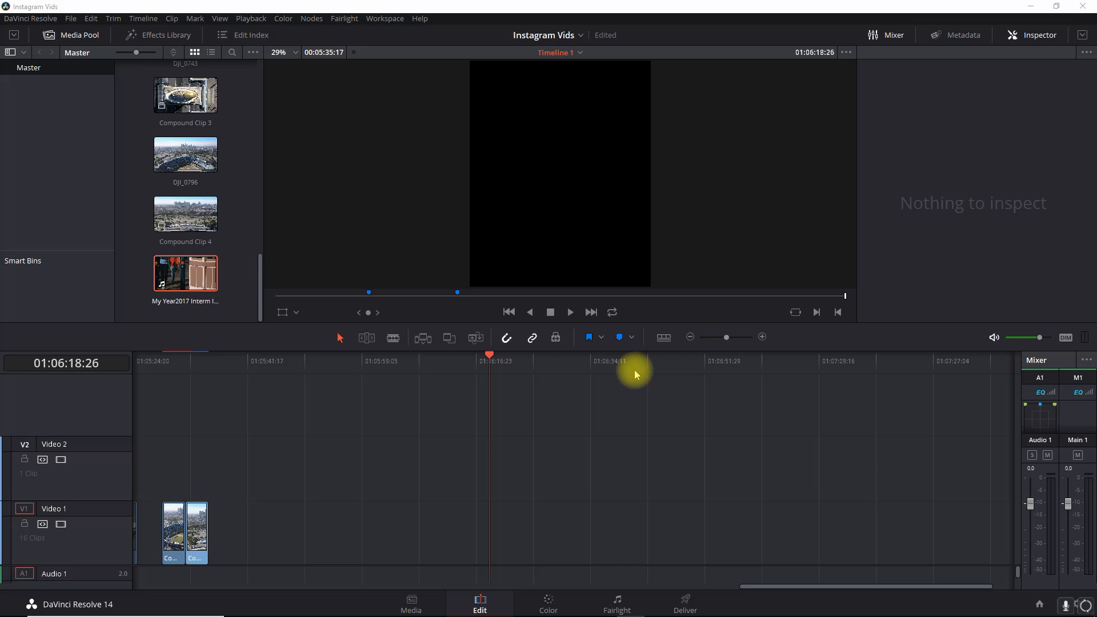
mouse_move(577, 343)
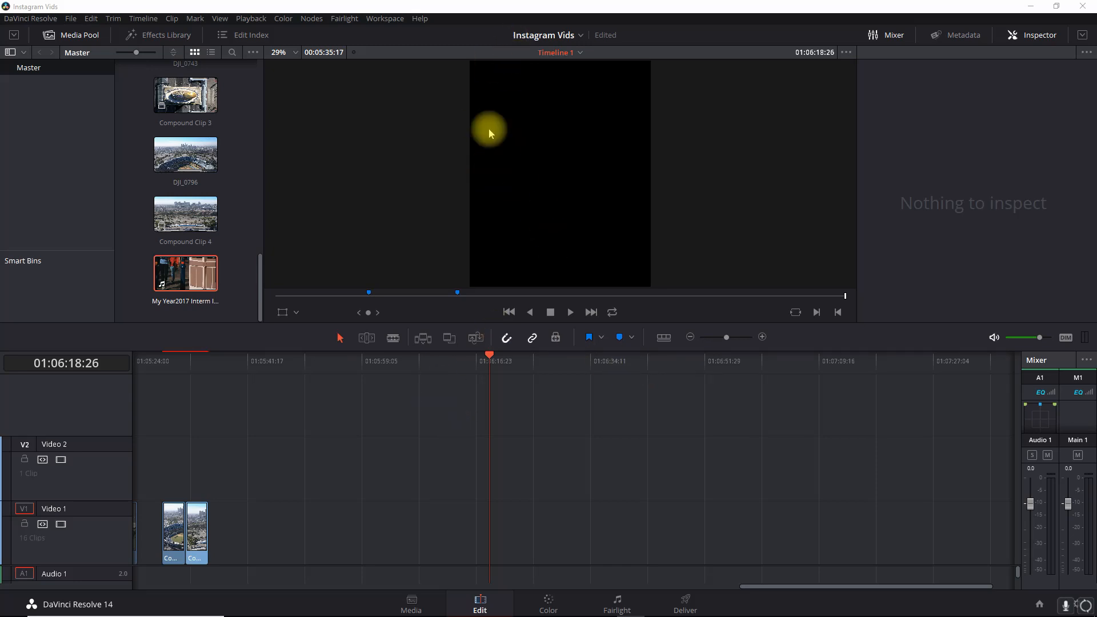
mouse_move(587, 112)
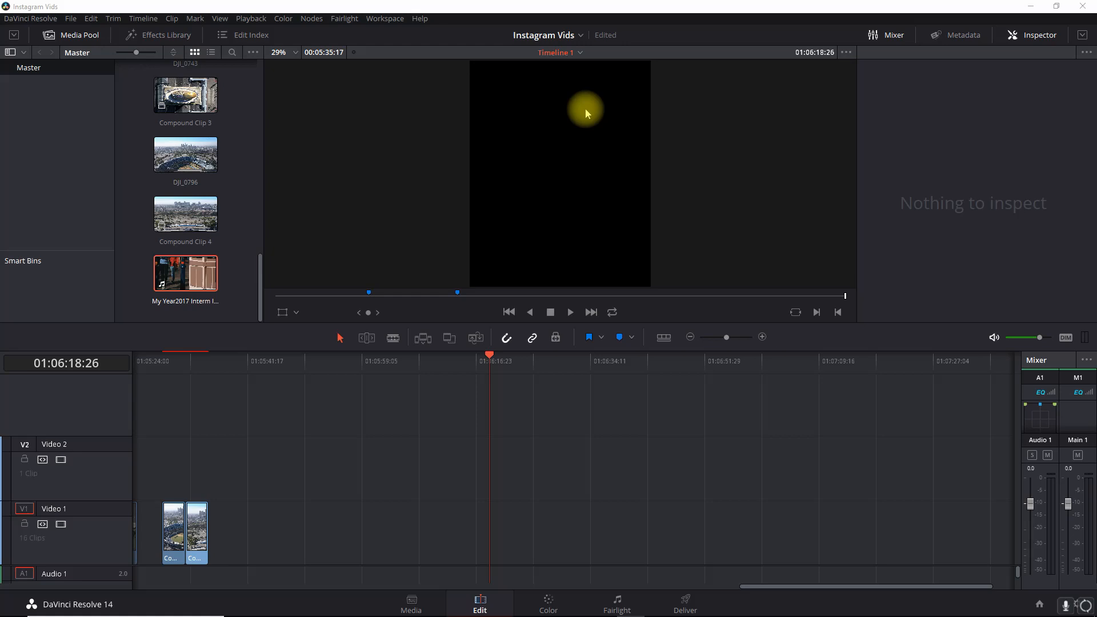
mouse_move(340, 193)
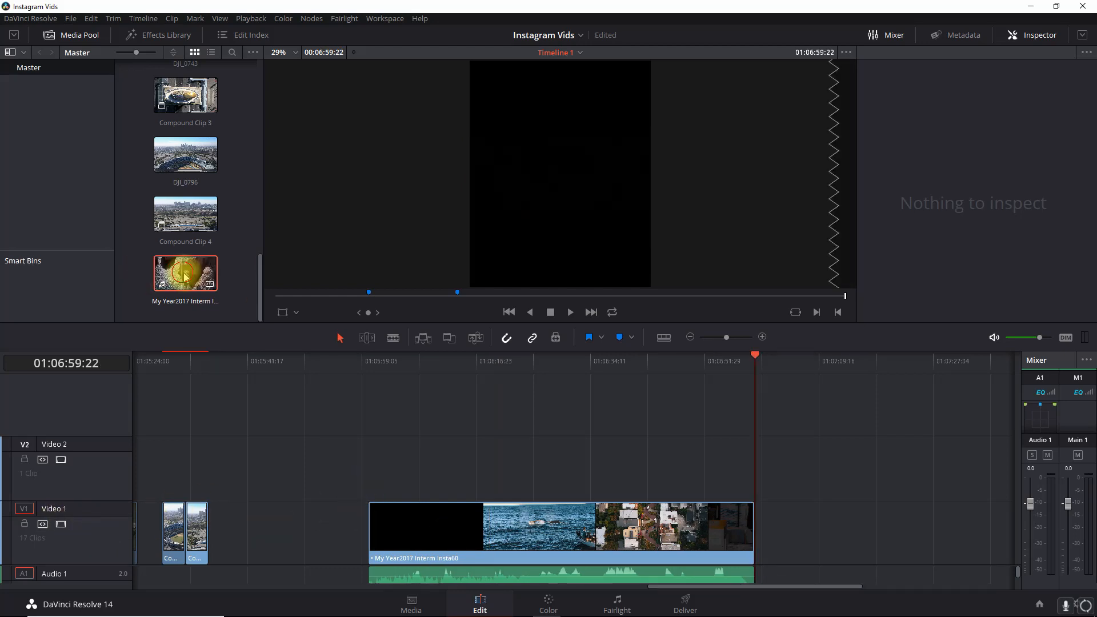
Step: Load the My Year2017 Interm Insta60 clip from the Media Pool for preview
double_click(184, 273)
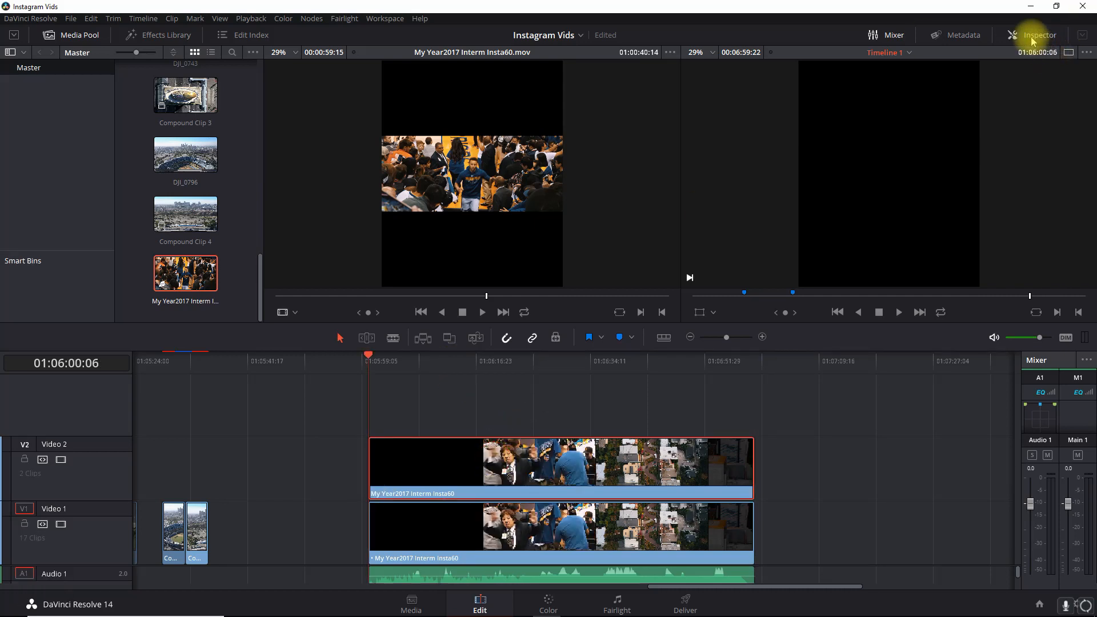
Step: Show the Inspector's transform settings to zoom the V1 copy to 2.26
click(1038, 35)
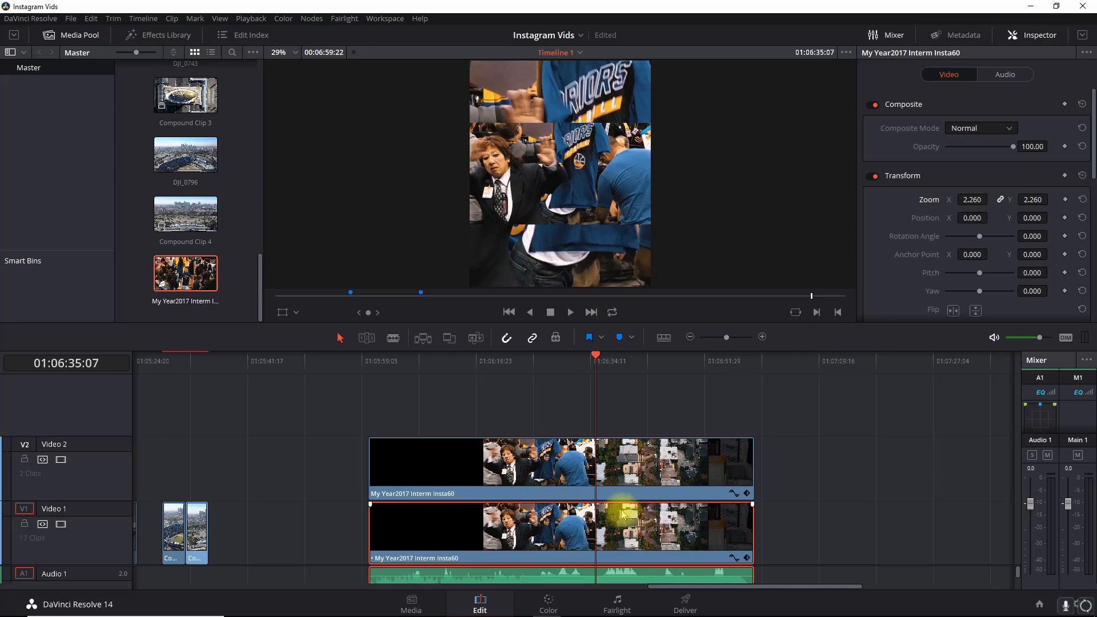
Step: Apply the OpenFX Gaussian Blur filter to the zoomed V1 clip
click(158, 35)
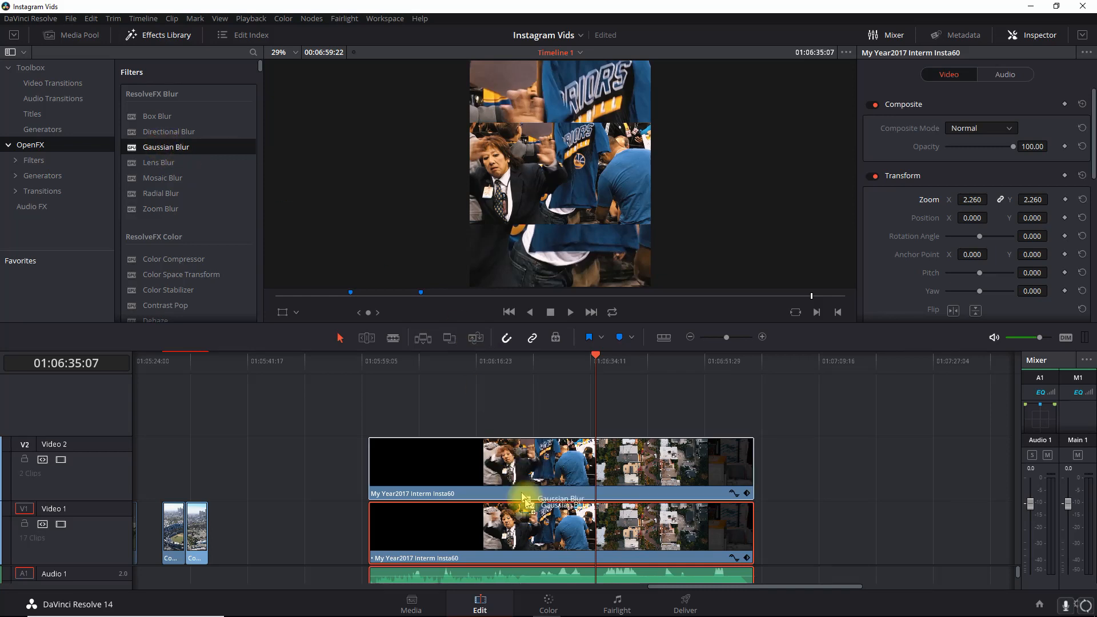
click(532, 532)
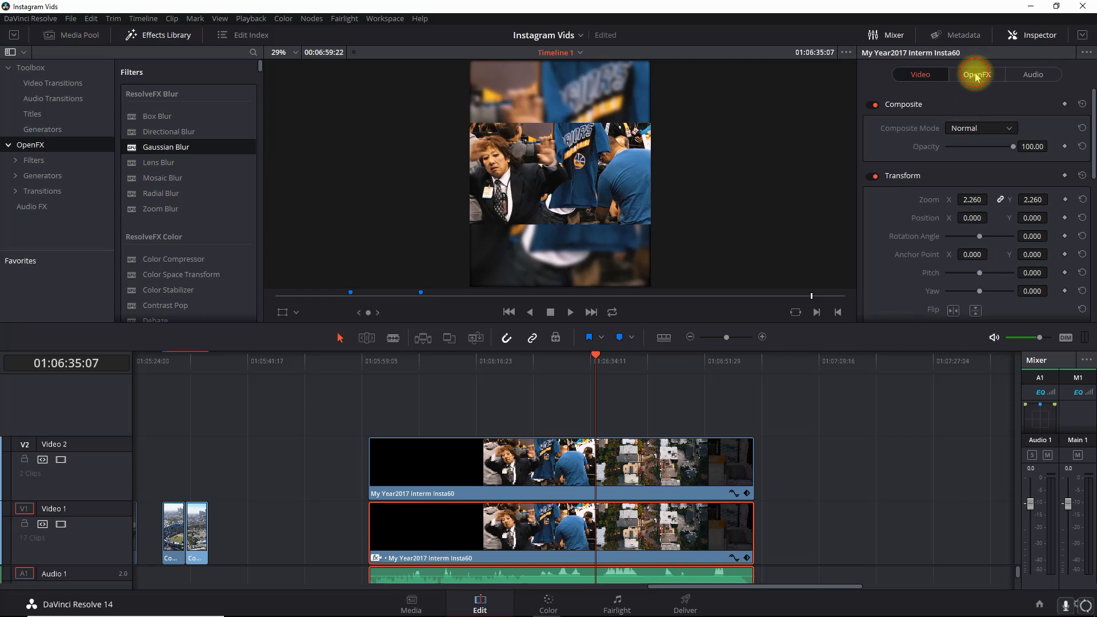
Step: Change the Gaussian Blur border type from Black to Reflect
click(976, 74)
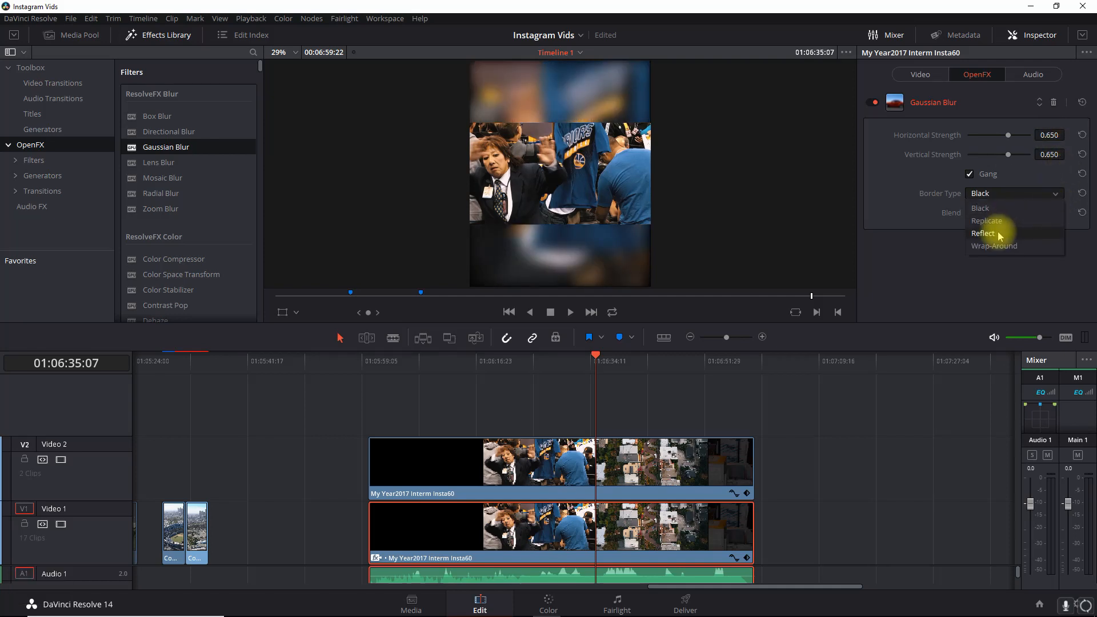
click(983, 233)
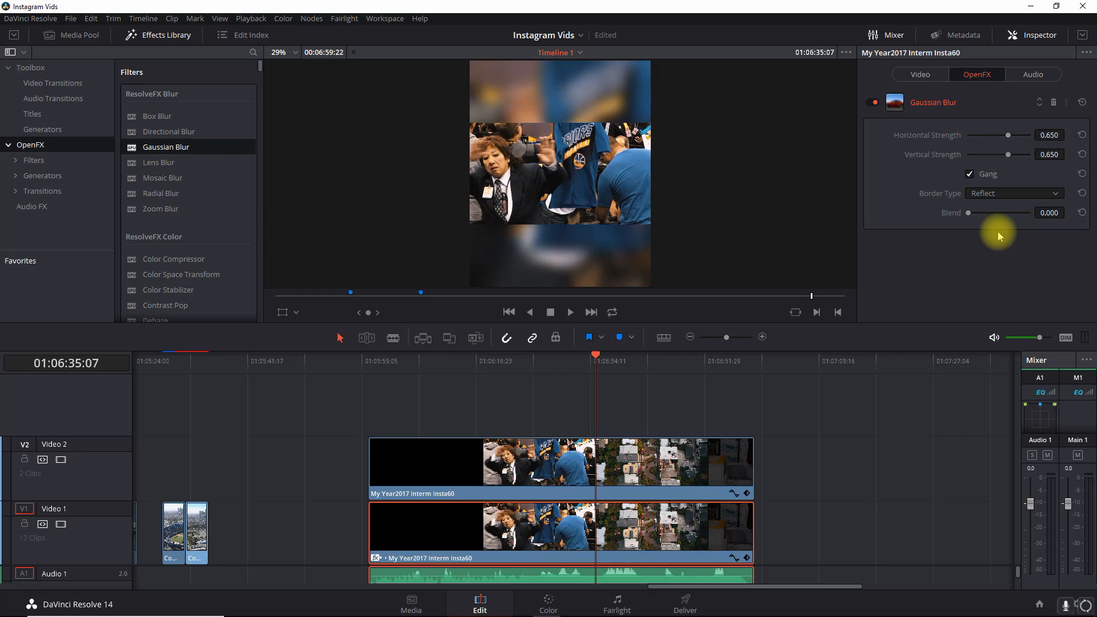
mouse_move(372, 407)
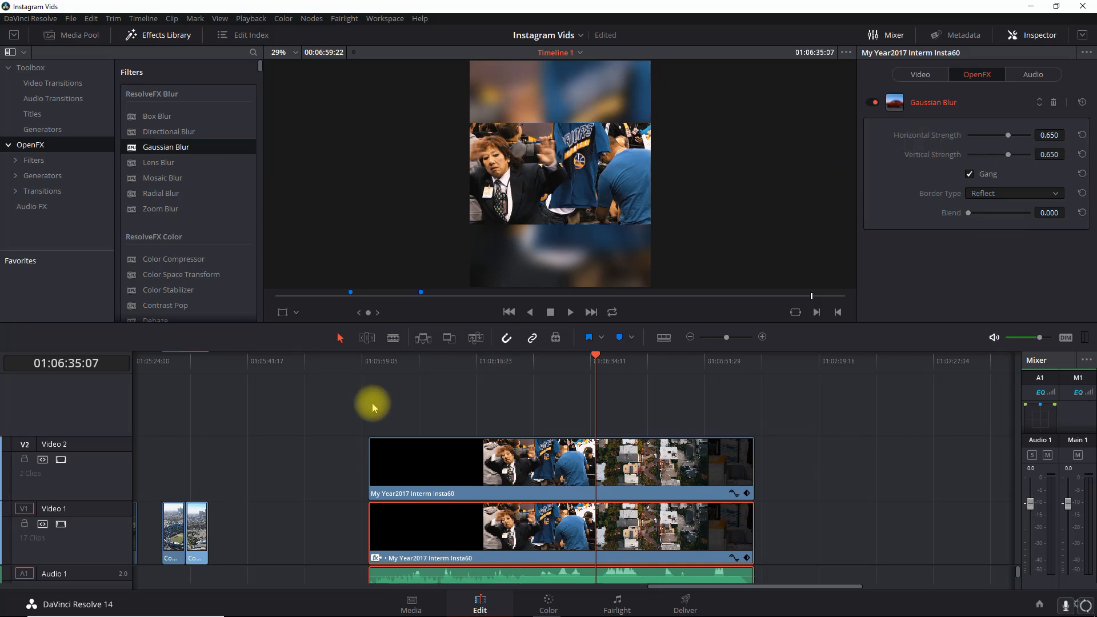
Step: Move the playhead to the ocean shot near 01:06:21
click(503, 362)
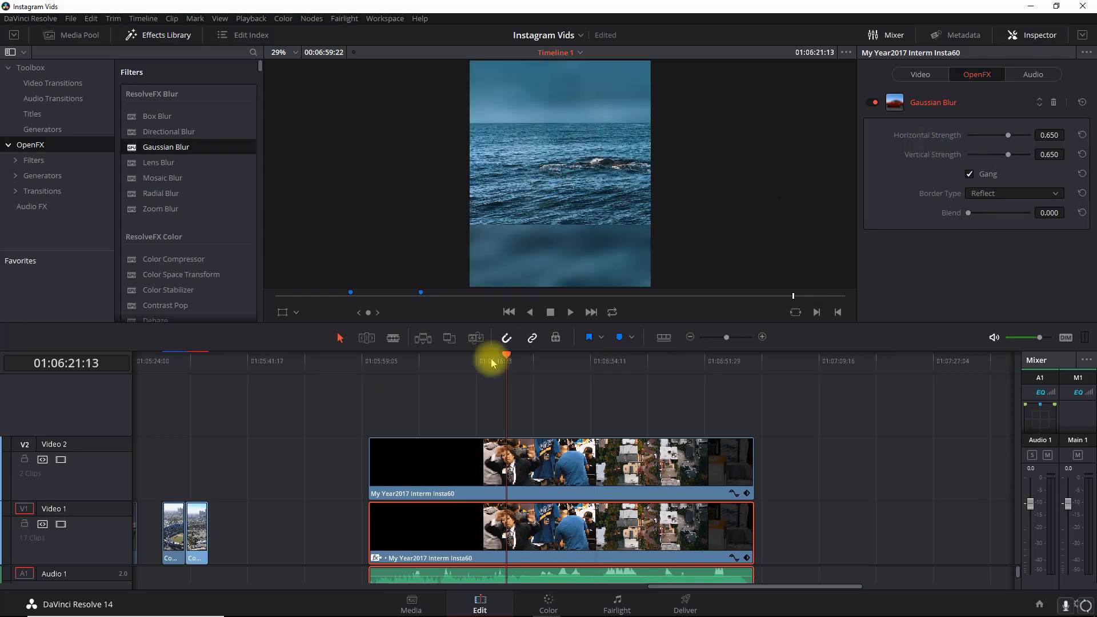